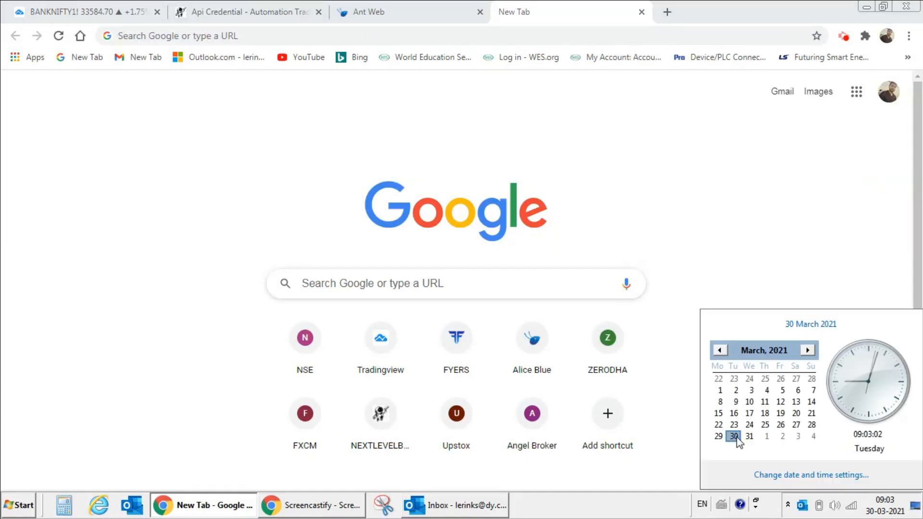
pyautogui.moveTo(554, 127)
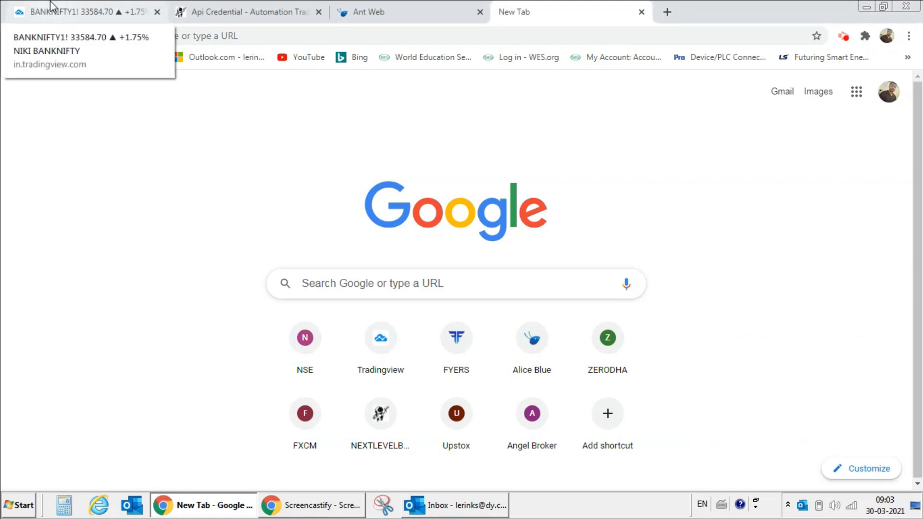
# Switch Chrome to the TradingView BANKNIFTY1! chart with the NIKI BANKNIFTY indicator.
pyautogui.click(72, 13)
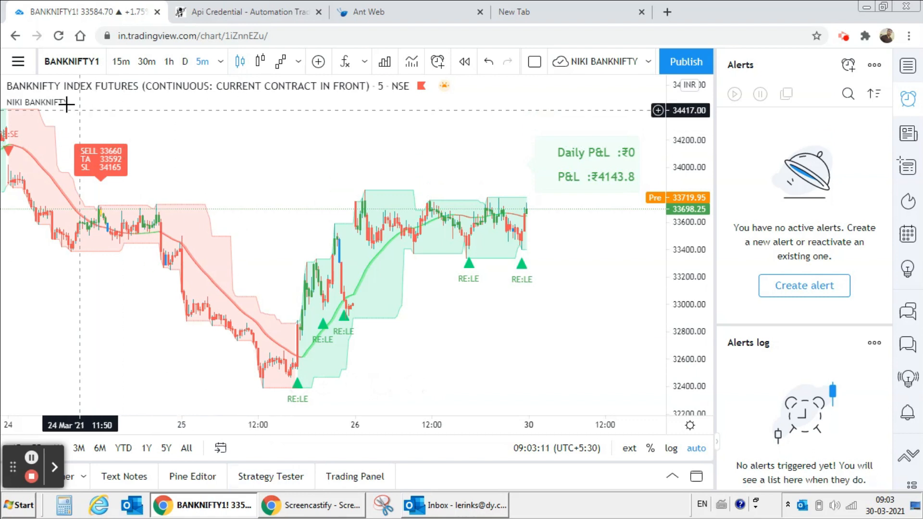
# In the NIKI BANKNIFTY indicator inputs, reach the CE/PE strike price fields for 300 and -300.
pyautogui.click(332, 296)
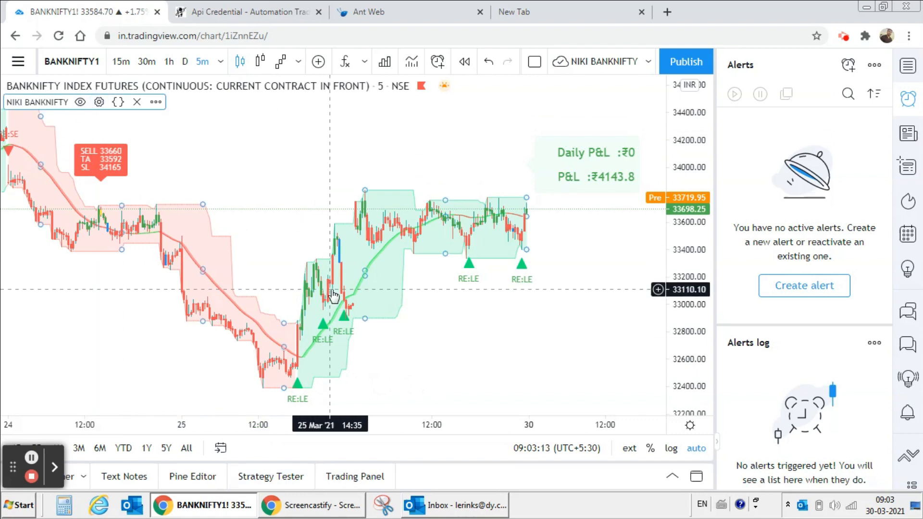
pyautogui.click(99, 102)
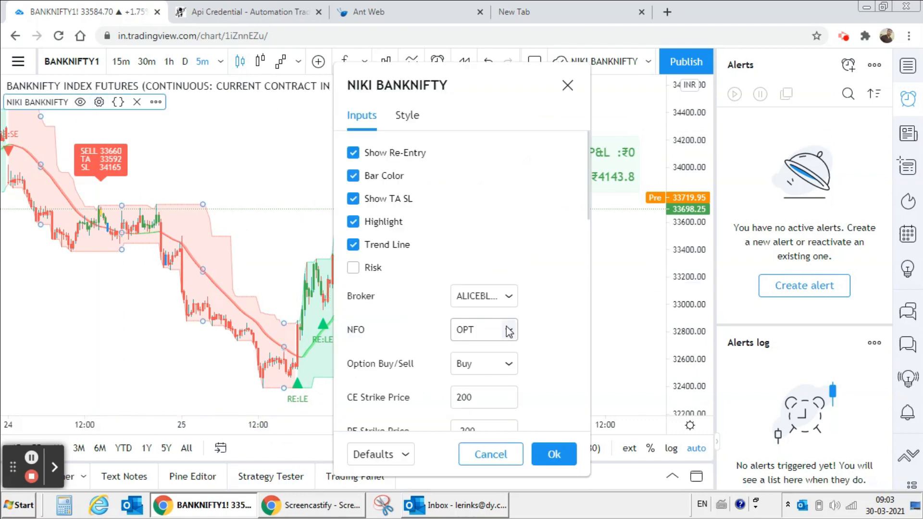
pyautogui.scroll(-3)
pyautogui.write('-300')
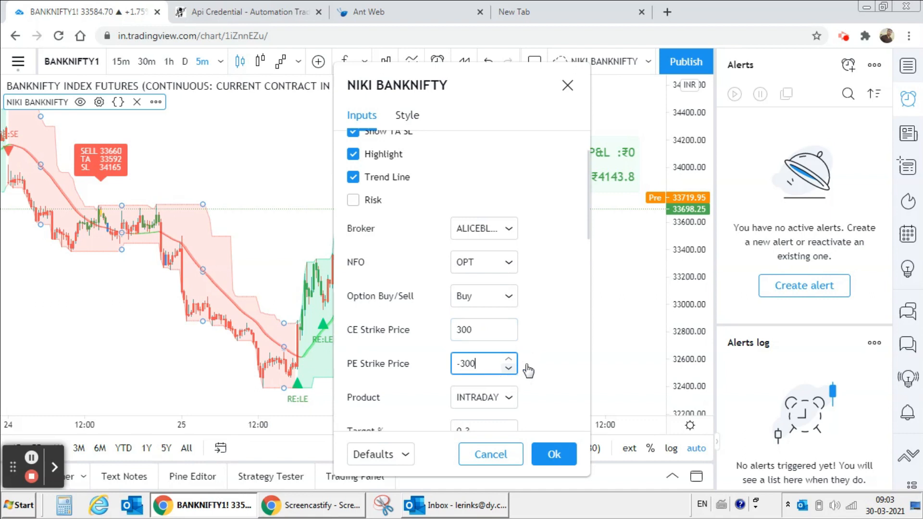
pyautogui.scroll(-3)
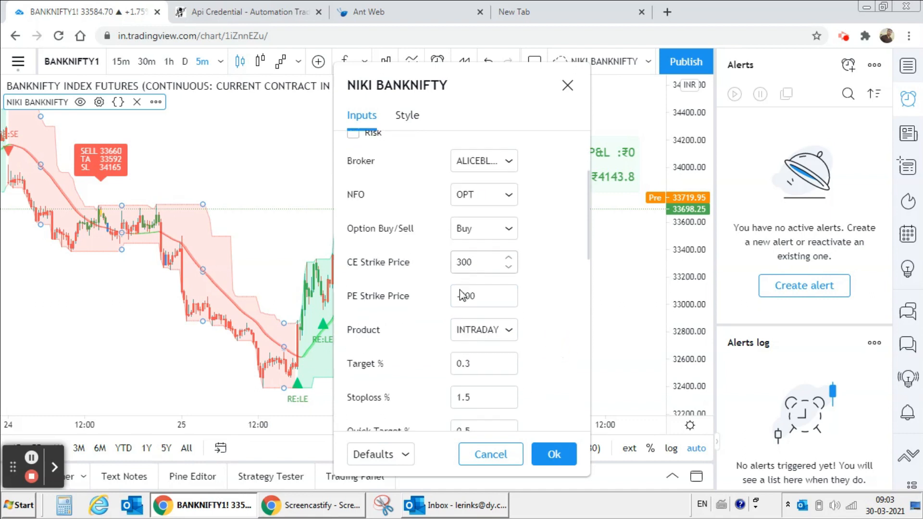
pyautogui.scroll(-3)
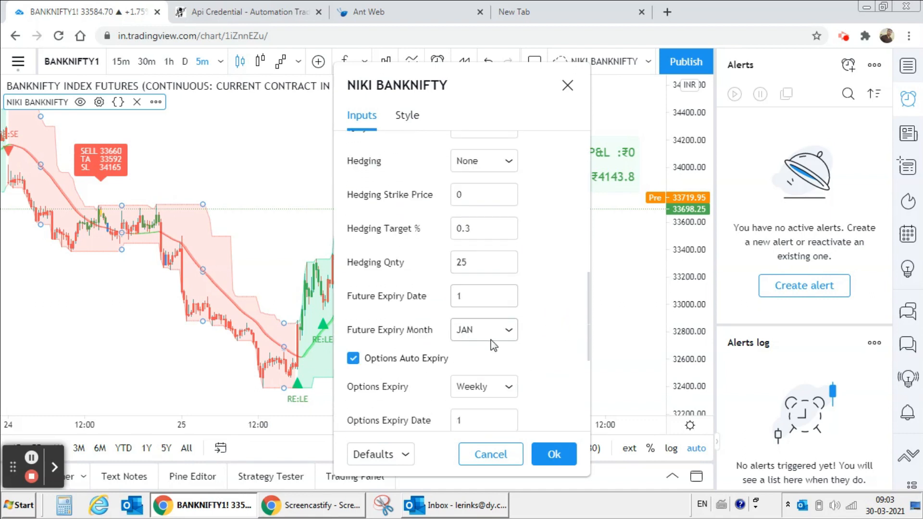
pyautogui.scroll(-3)
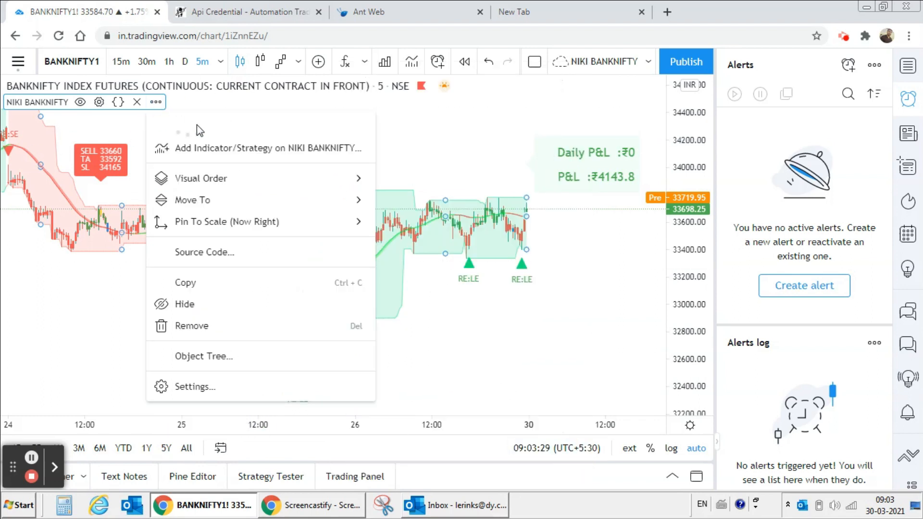
# Start an alert on the indicator and copy the NextLevelBot Sequence Webhook URL.
pyautogui.click(495, 191)
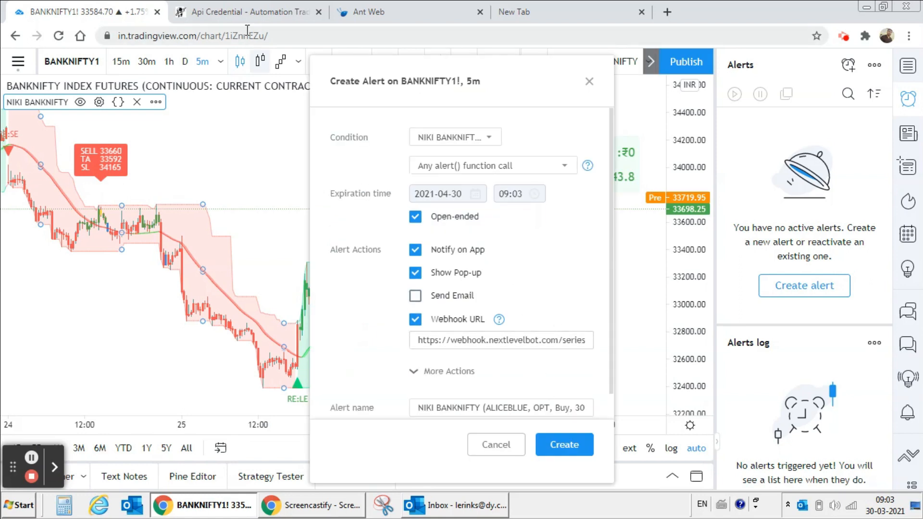
pyautogui.click(242, 11)
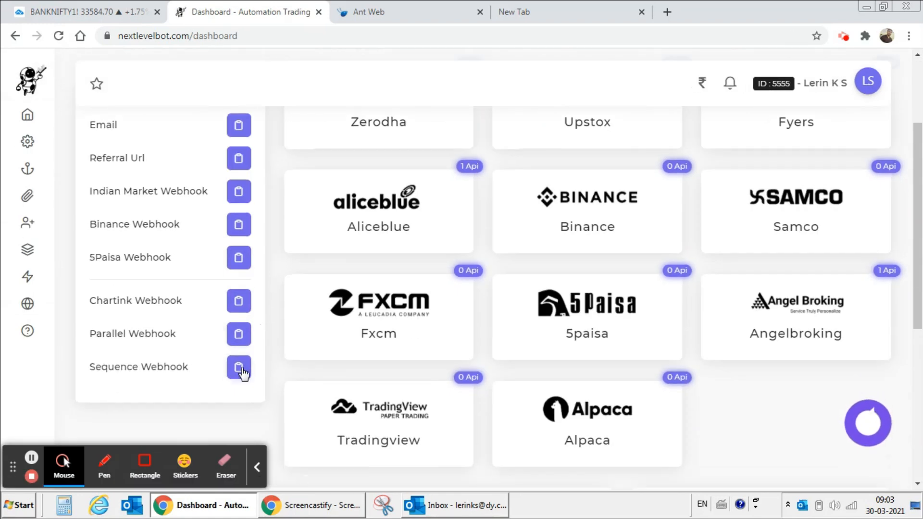
pyautogui.click(238, 368)
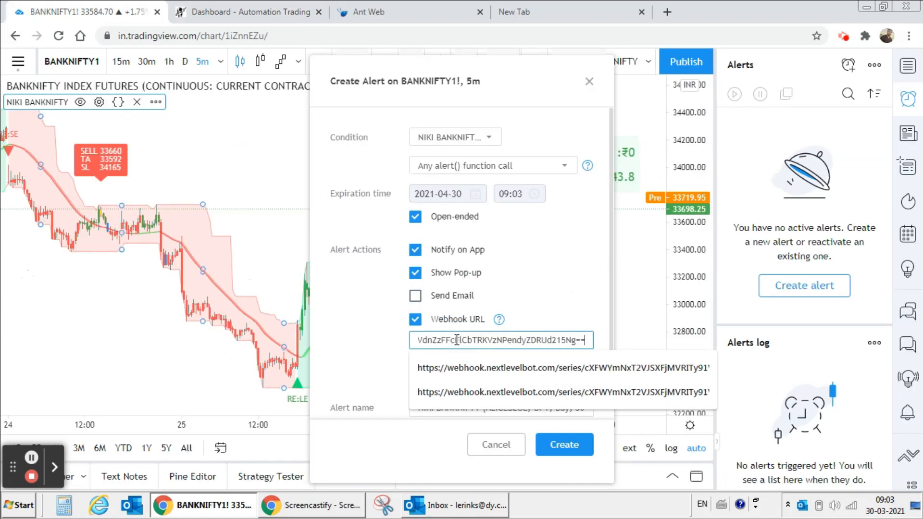
# Create the alert with the pasted webhook URL and accept the repainting warning.
pyautogui.click(564, 444)
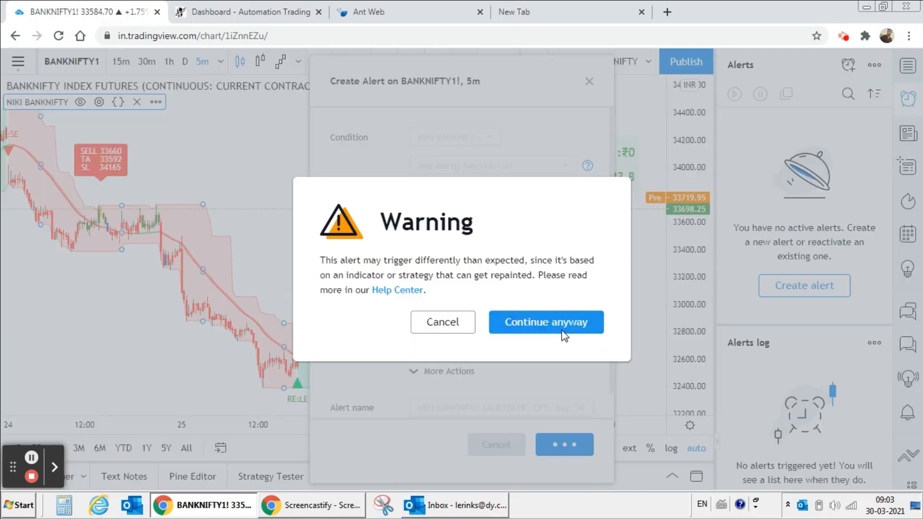
pyautogui.click(546, 321)
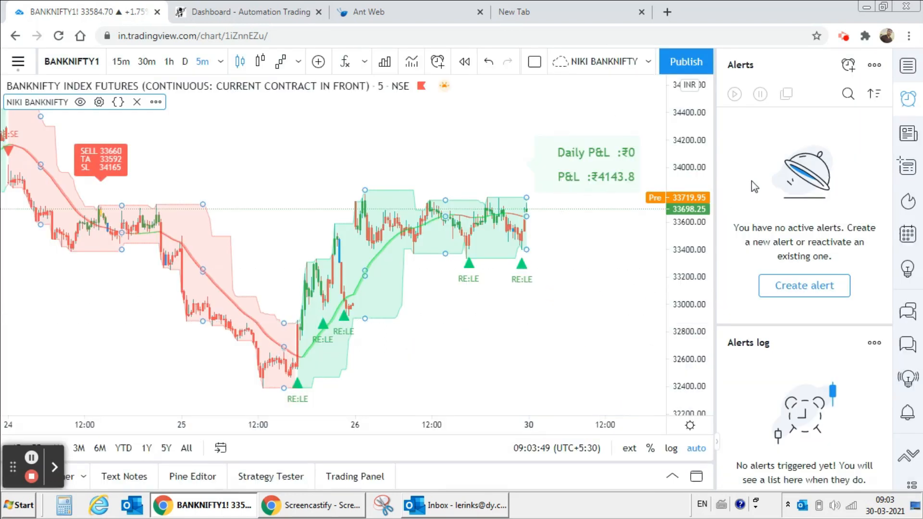
pyautogui.moveTo(793, 129)
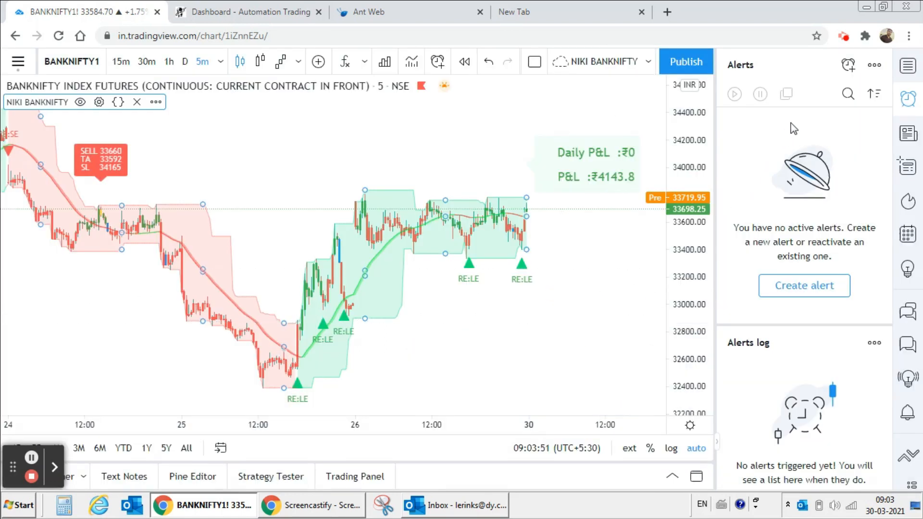
# Go to NextLevelBot's API Credentials page and locate the NBAL - Aliceblue entry.
pyautogui.click(242, 12)
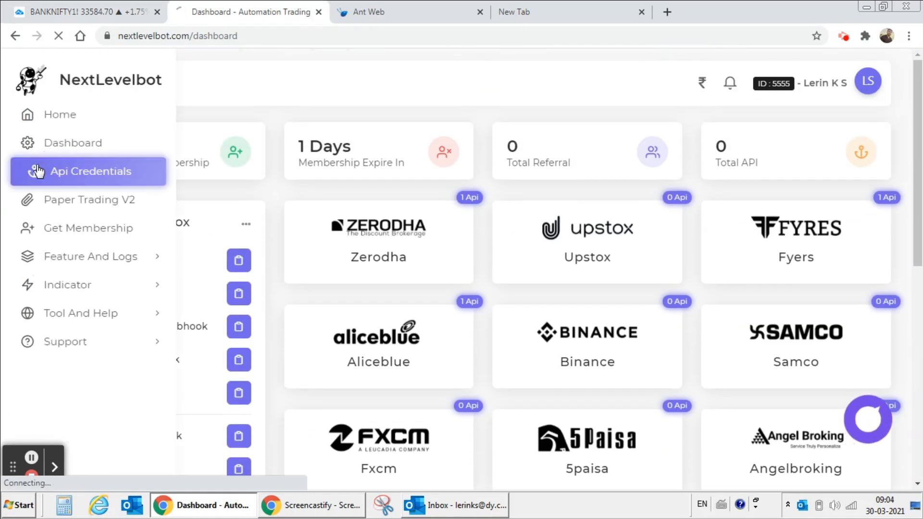
pyautogui.click(86, 171)
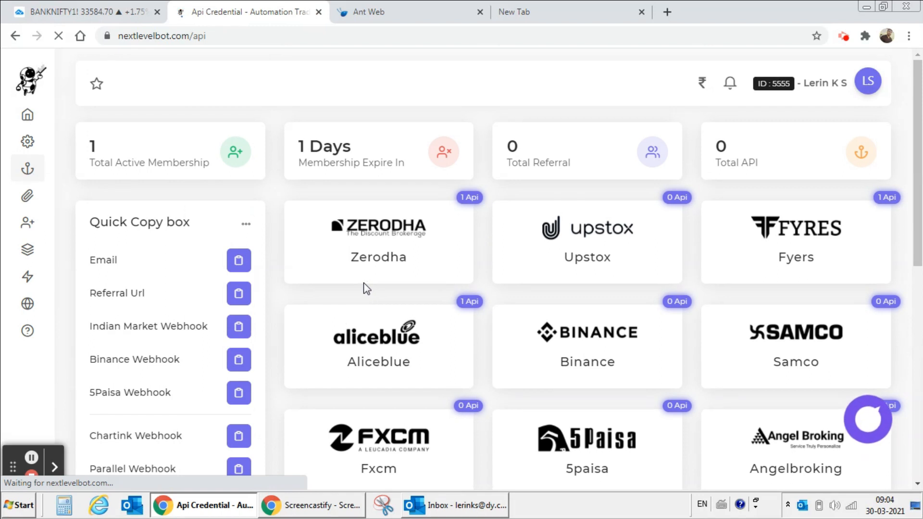
pyautogui.scroll(-3)
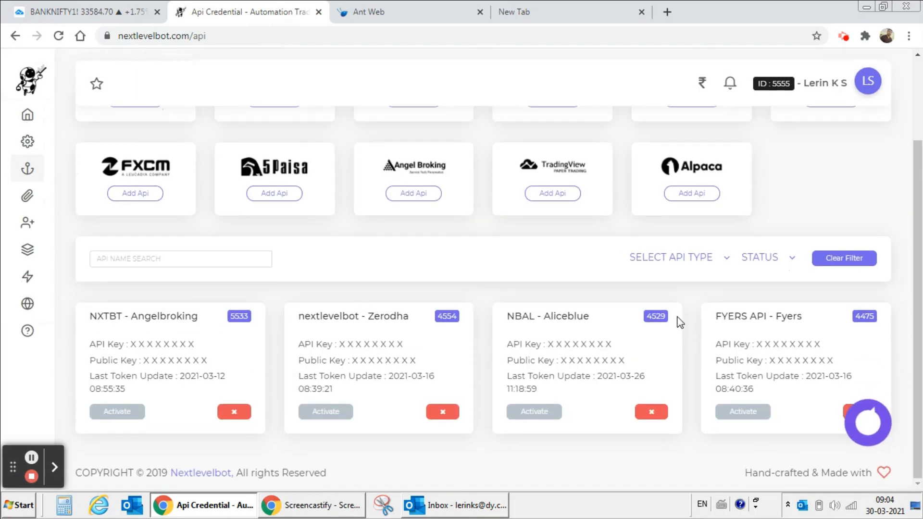
# Activate and connect the NBAL - Aliceblue API, then close the successful login tab.
pyautogui.click(533, 411)
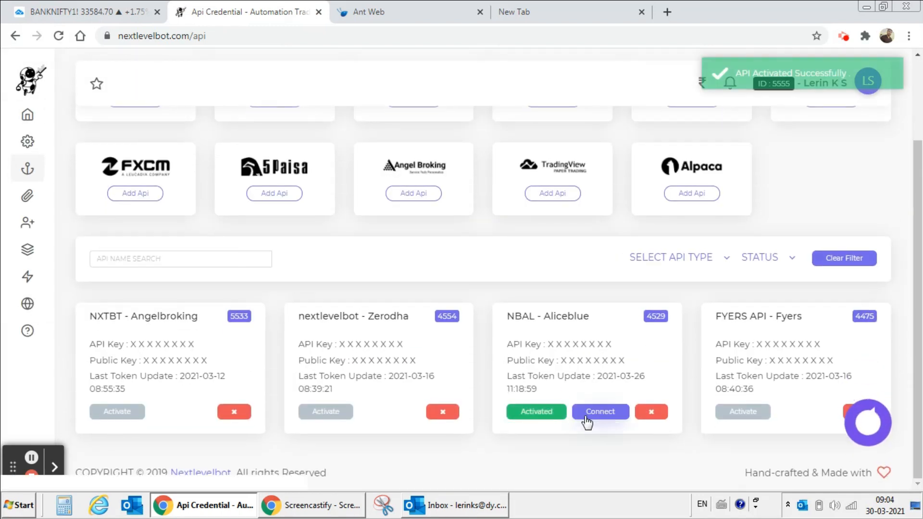
pyautogui.click(600, 411)
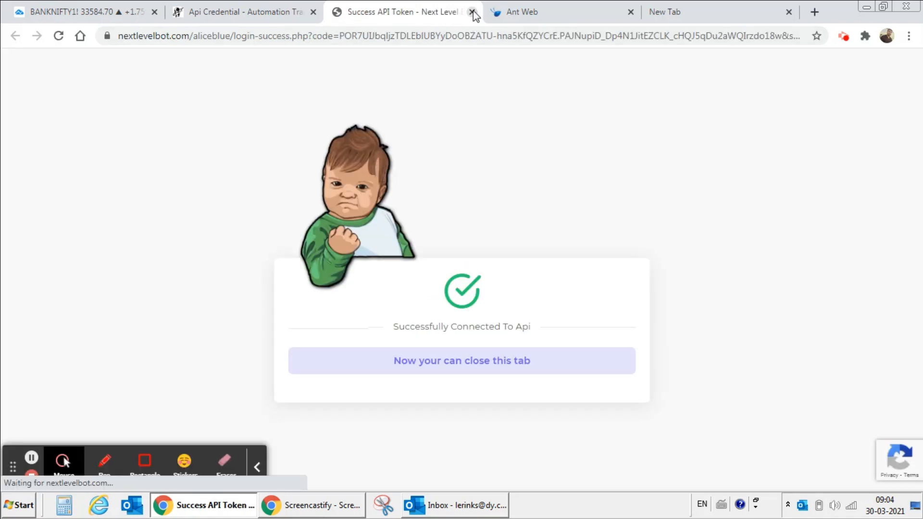
pyautogui.click(471, 11)
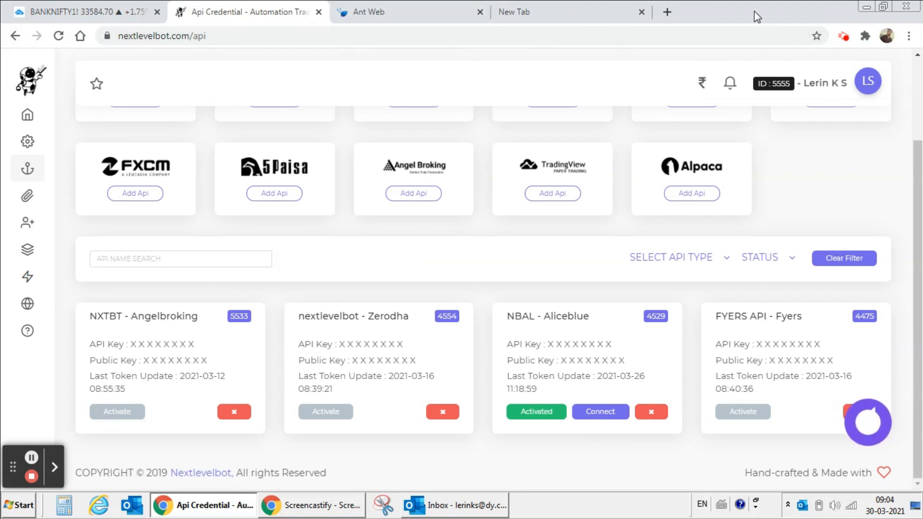
pyautogui.click(319, 13)
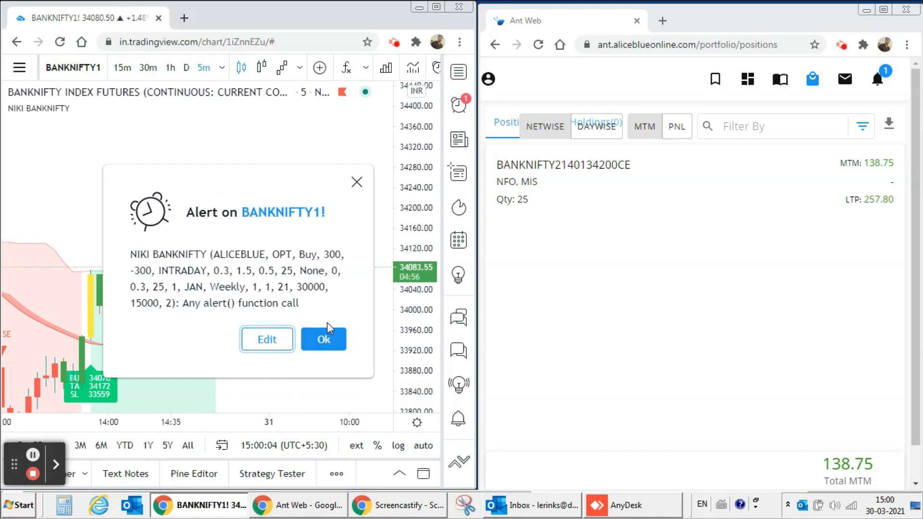
# Dismiss the triggered alert popup as the BANKNIFTY 34200 CE position exits to 0 qty.
pyautogui.click(323, 339)
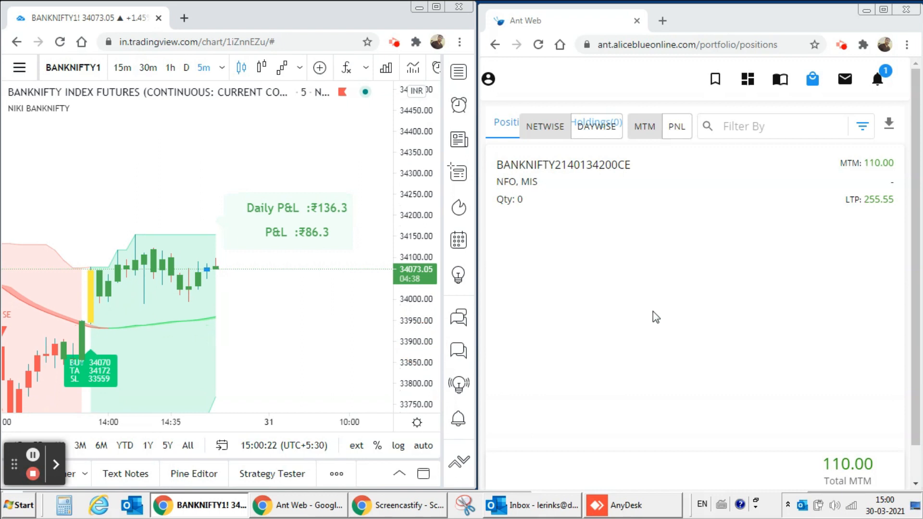
pyautogui.moveTo(823, 234)
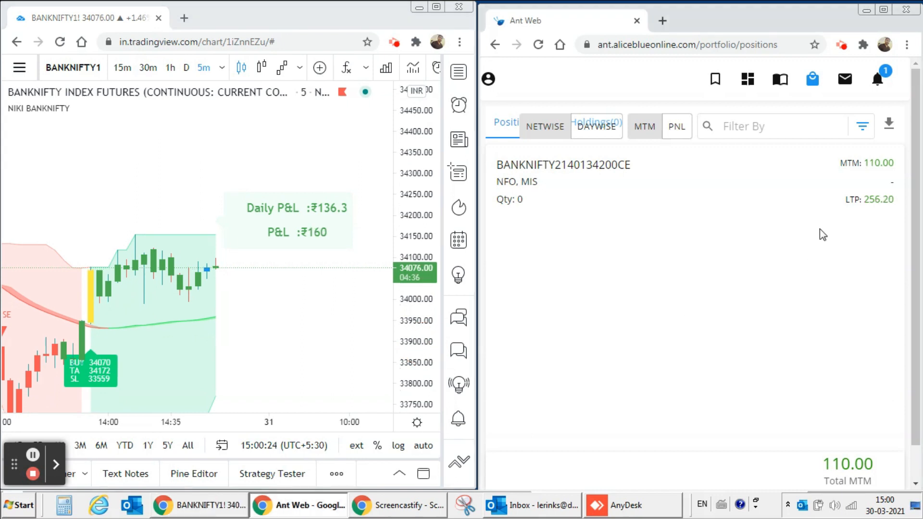